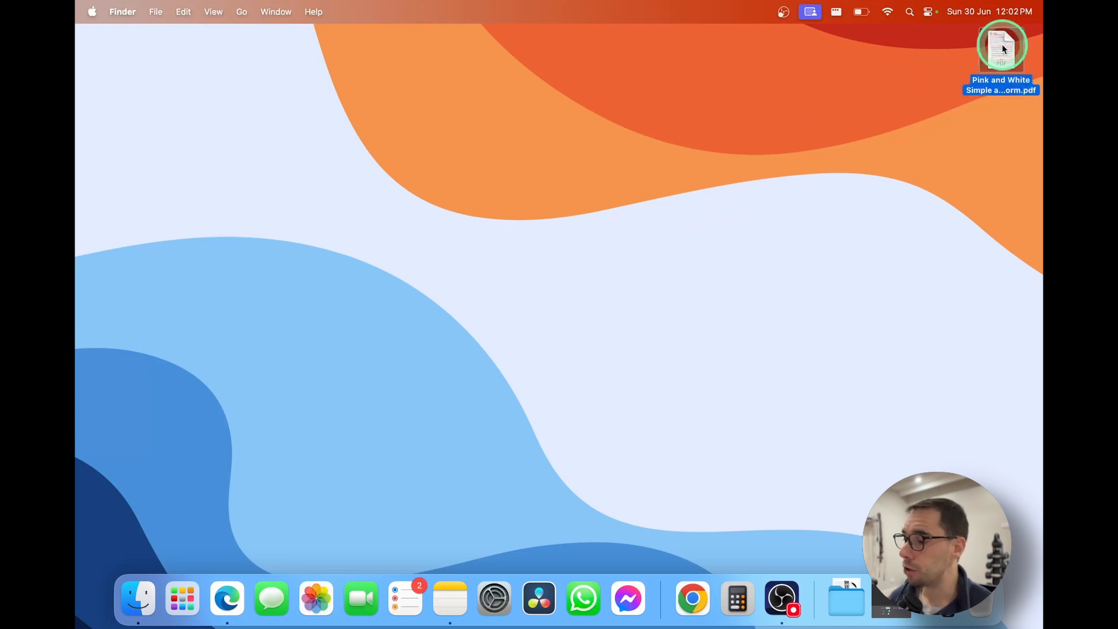
Step: Open the lash lift consent form PDF from the desktop in Preview
right_click(1001, 49)
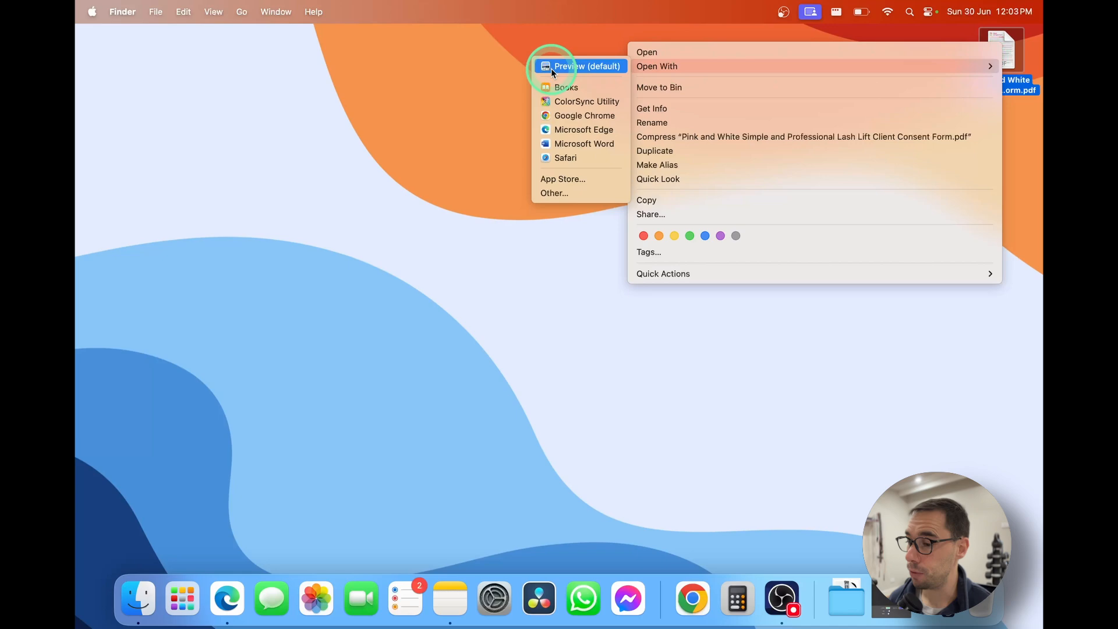
mouse_move(477, 80)
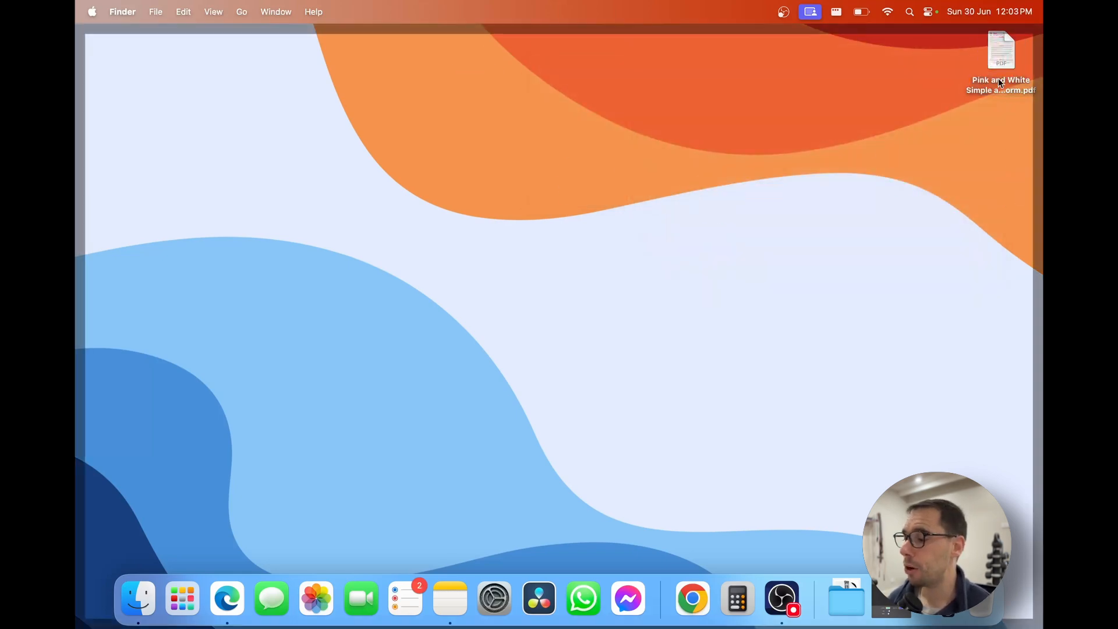
double_click(1000, 50)
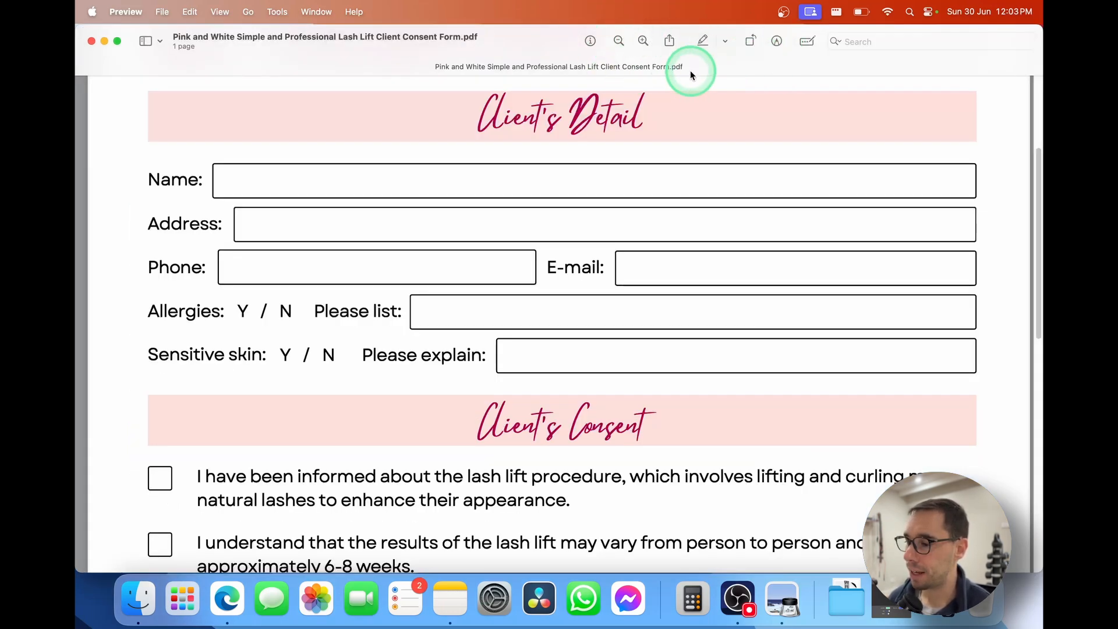
mouse_move(859, 42)
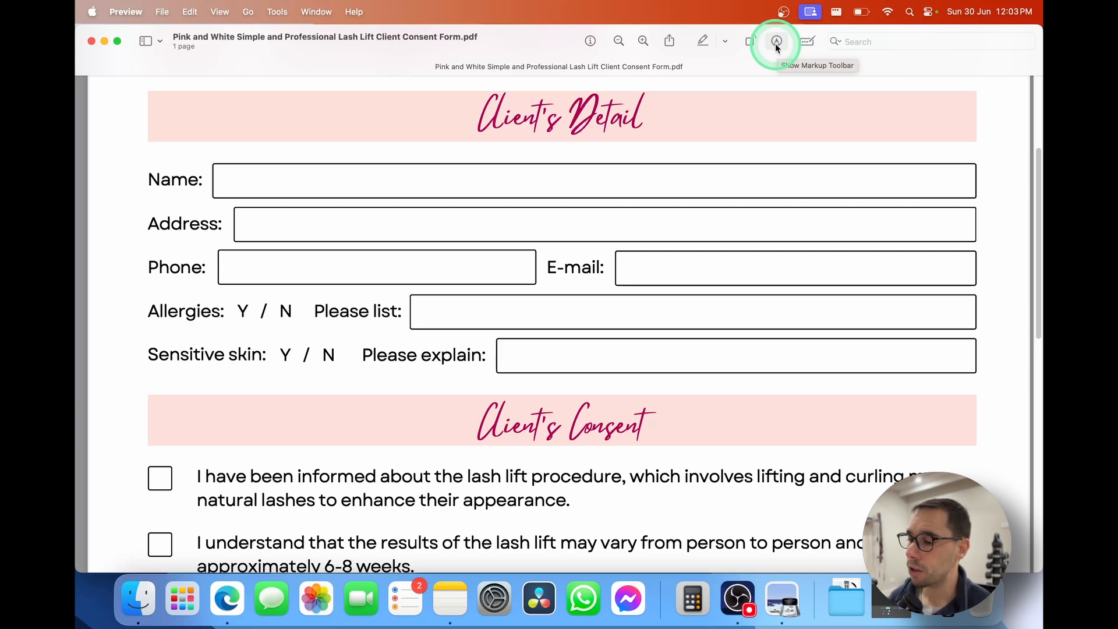
Step: Show the Markup toolbar and bring up the Sign options for a new signature
left_click(775, 41)
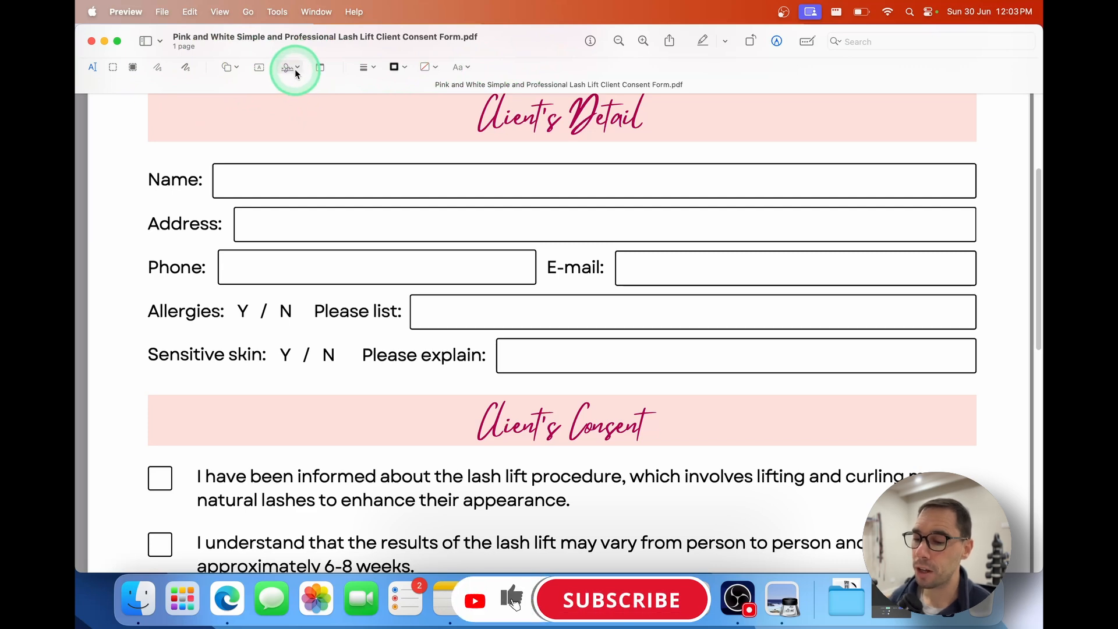
mouse_move(288, 67)
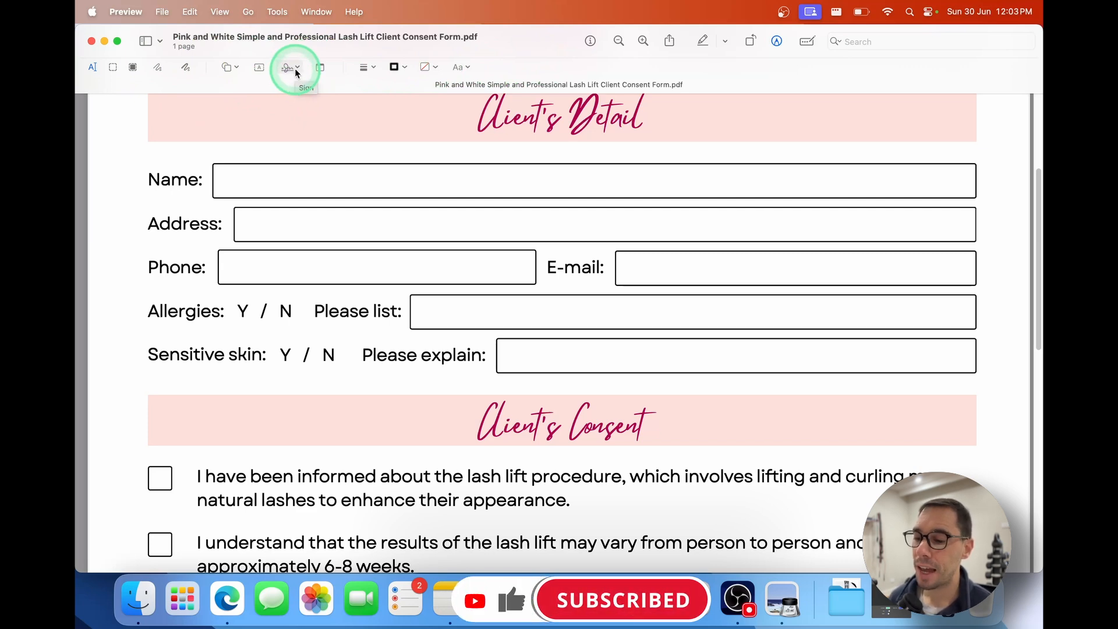
left_click(289, 68)
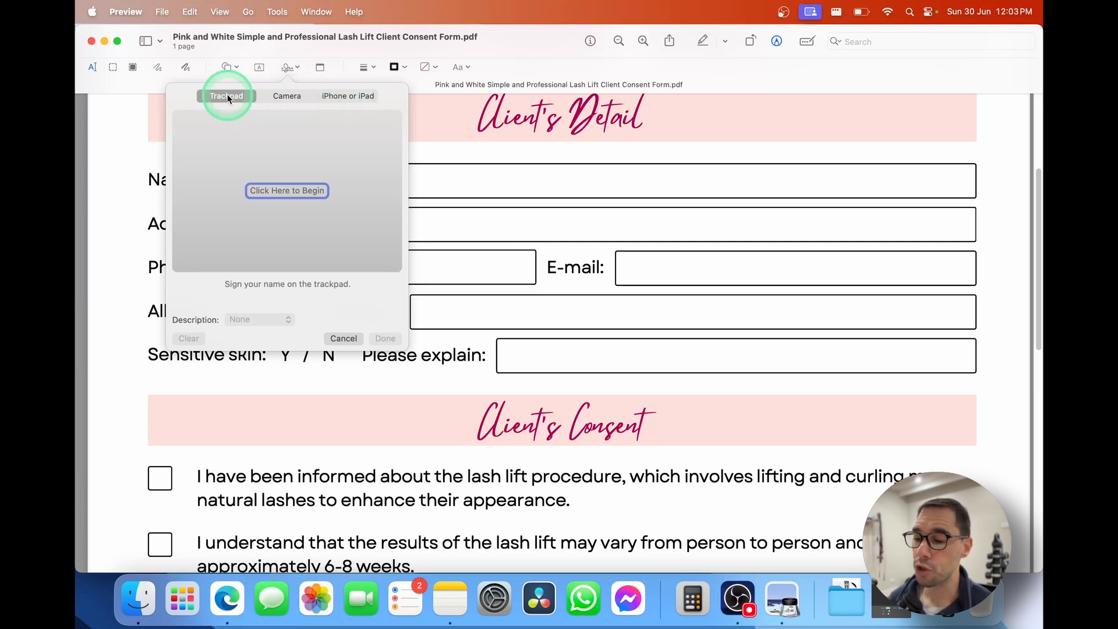
mouse_move(351, 185)
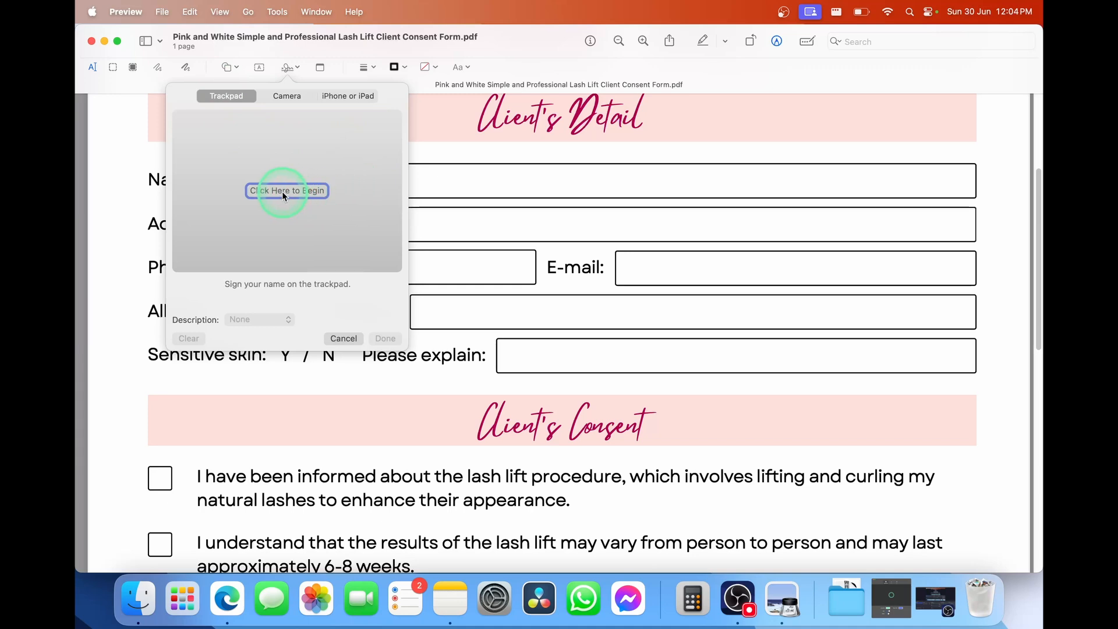
Step: Capture a handwritten signature on the trackpad and save it with a description
left_click(286, 190)
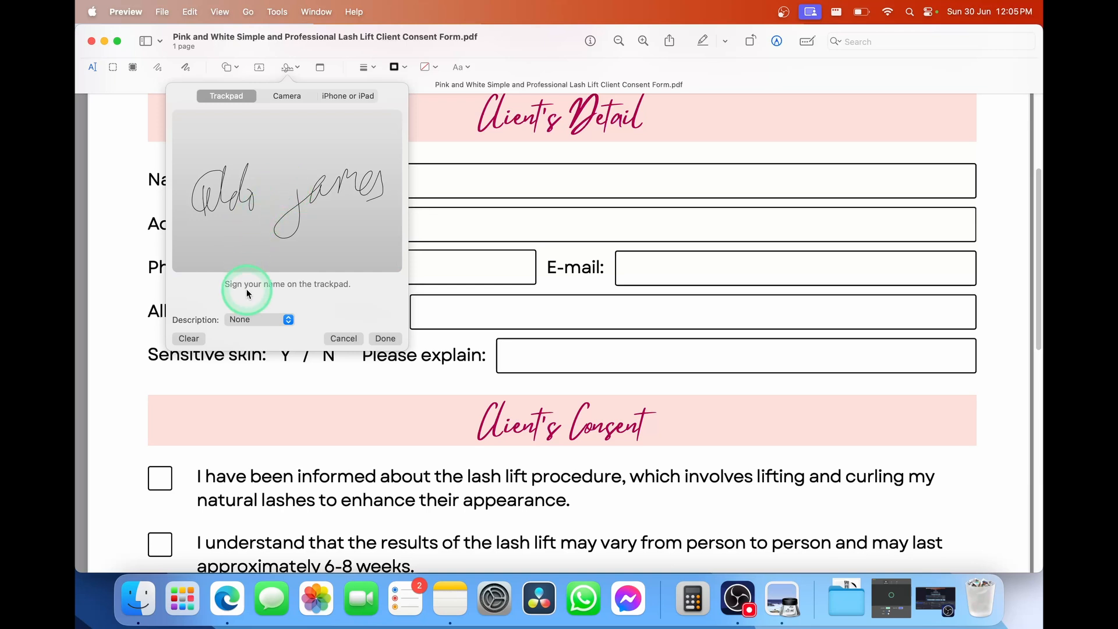
mouse_move(255, 319)
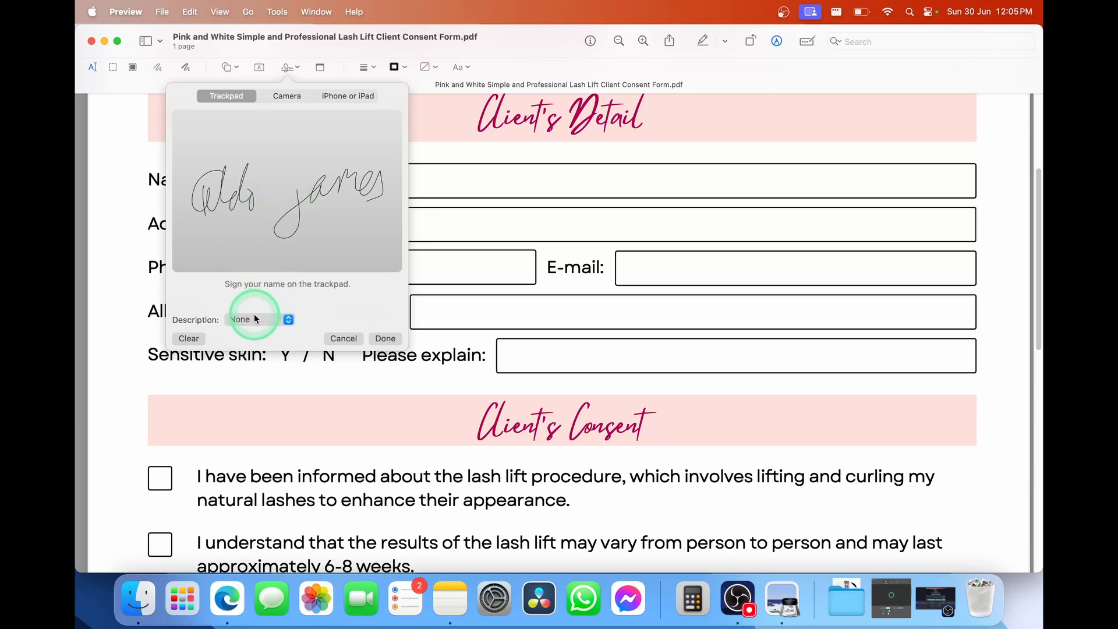
left_click(256, 319)
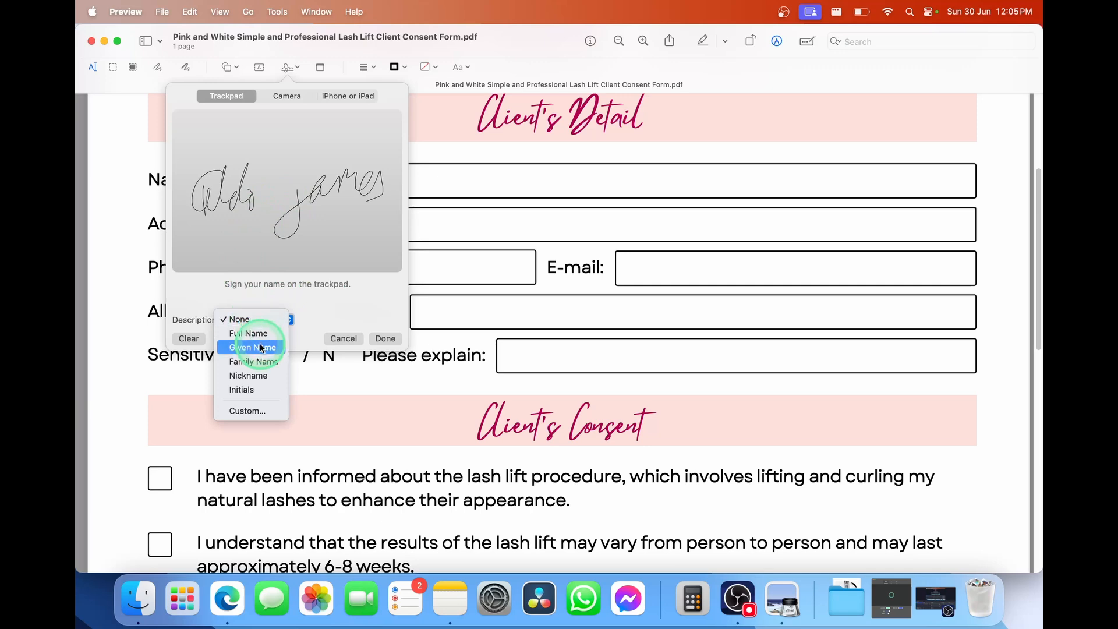
mouse_move(247, 410)
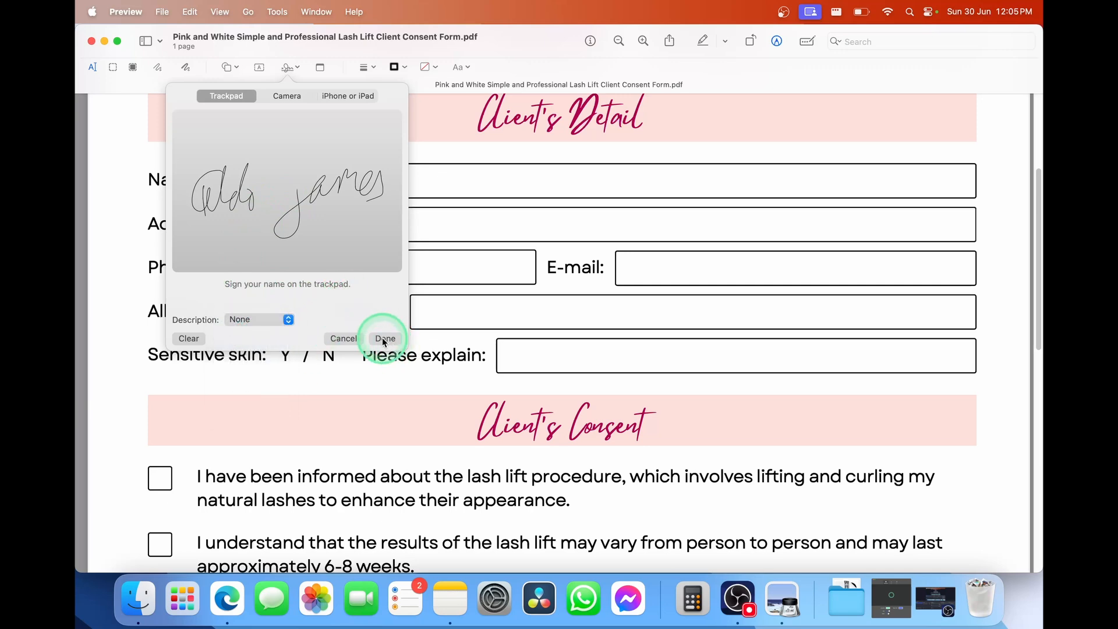
left_click(384, 338)
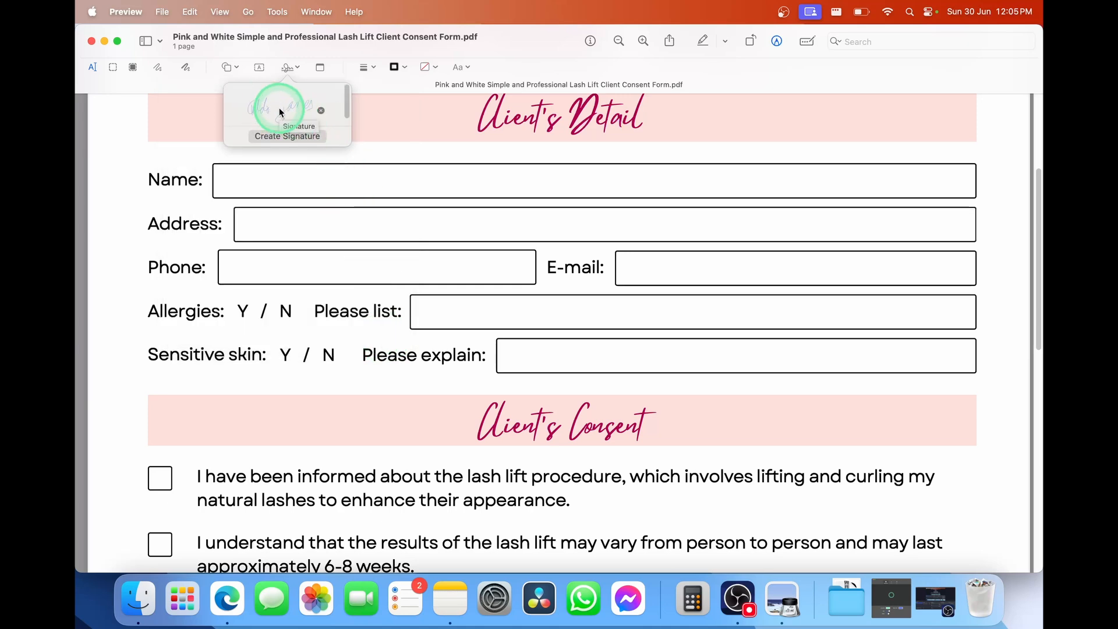
Step: Insert the saved signature into the Client's Signature box
left_click(279, 107)
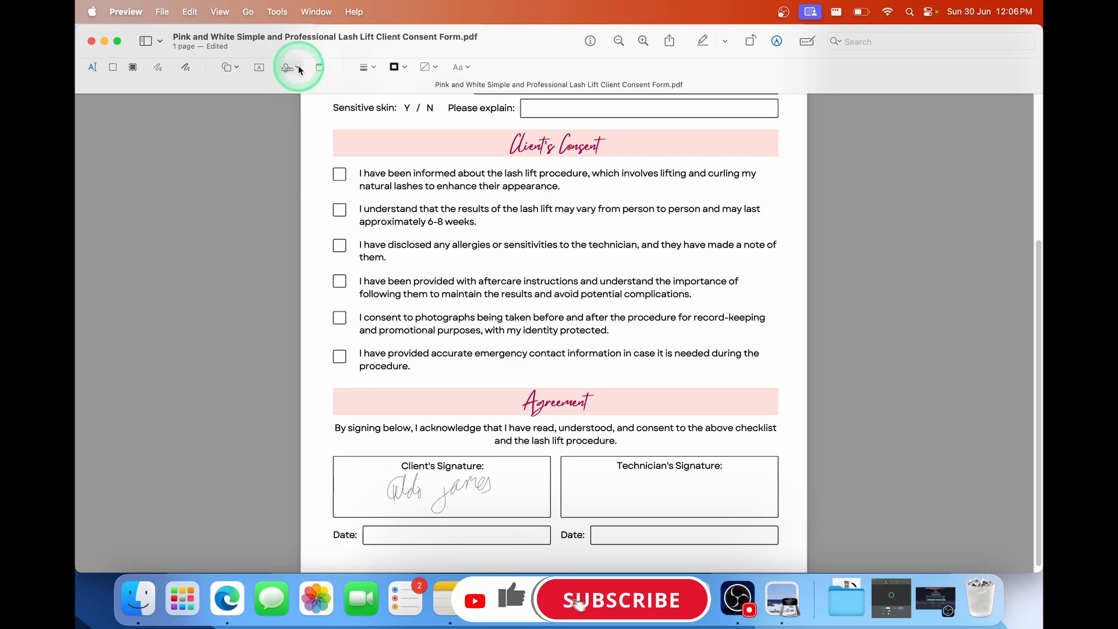
Step: Draw a short date-style trackpad signature and place it in the client's Date field
left_click(288, 67)
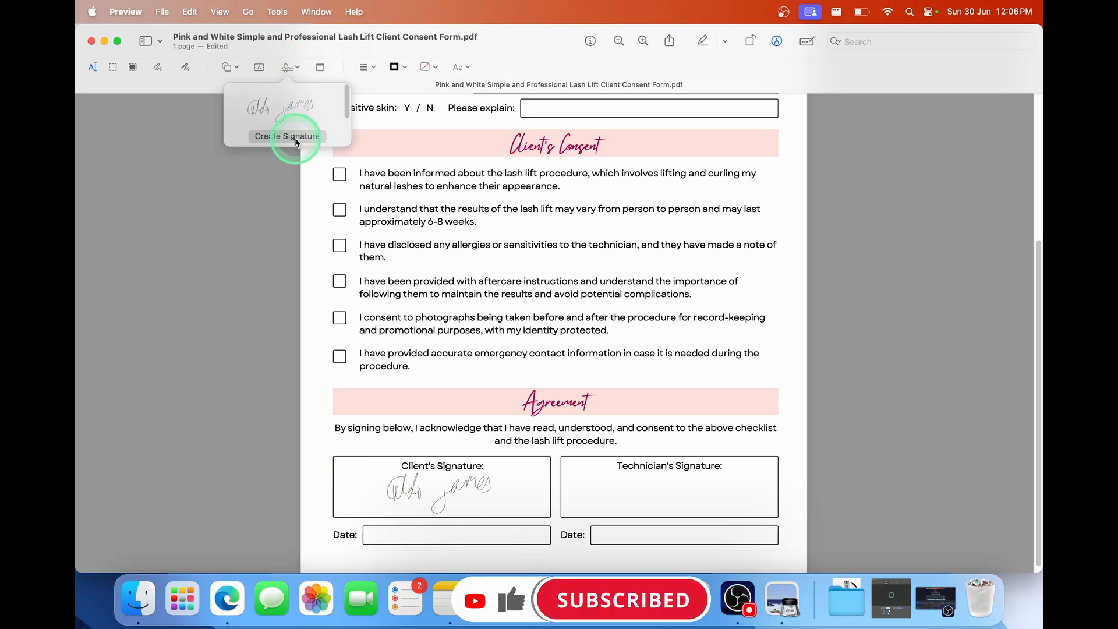
left_click(286, 136)
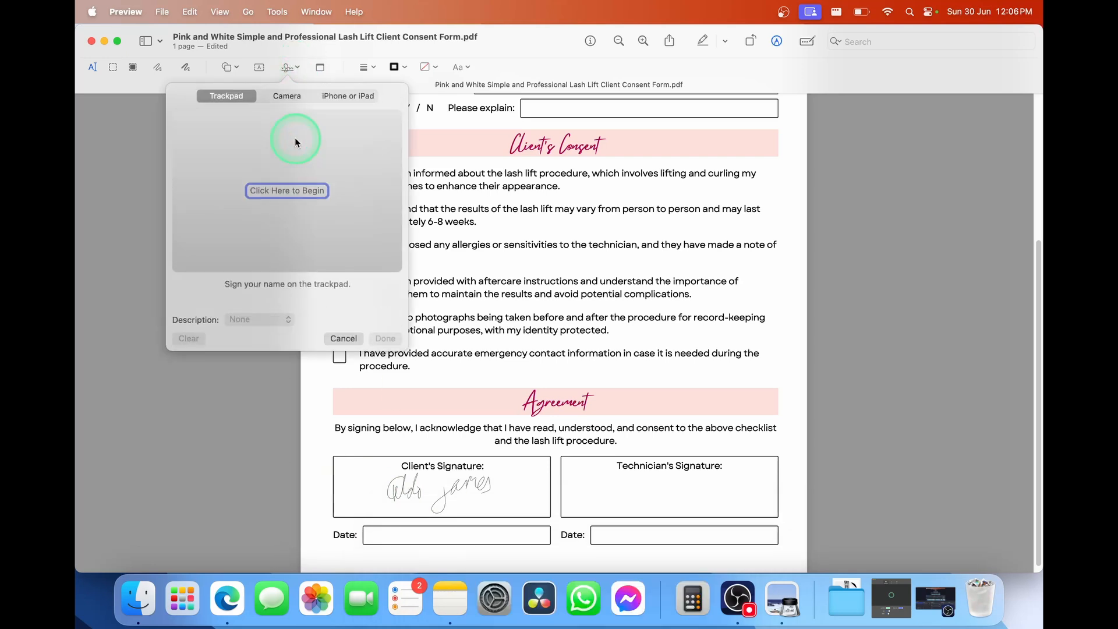
mouse_move(585, 196)
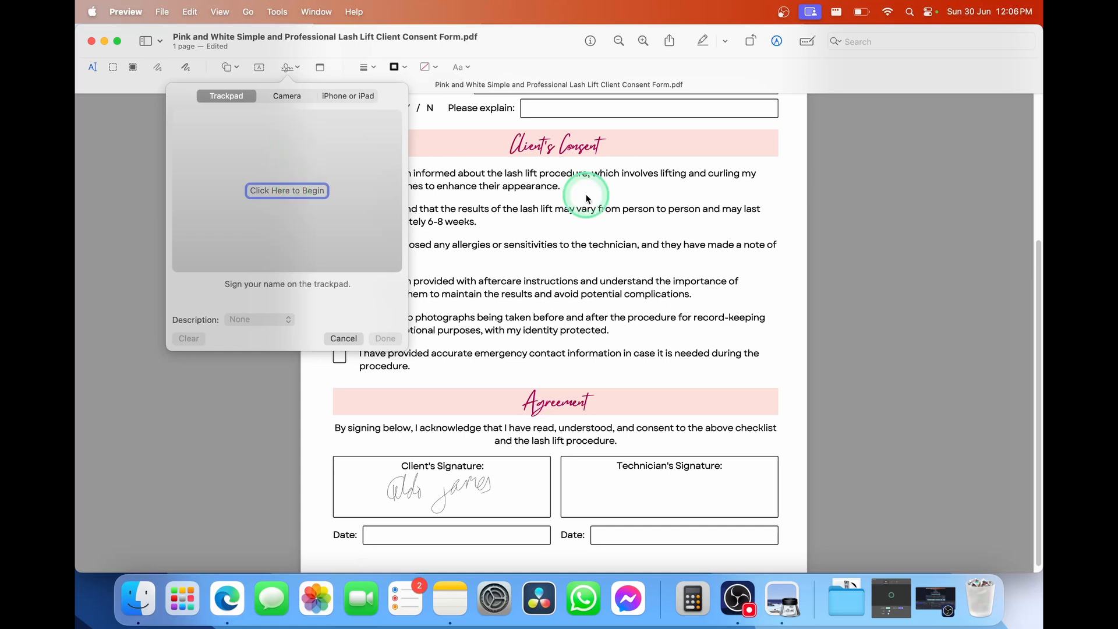
left_click(286, 189)
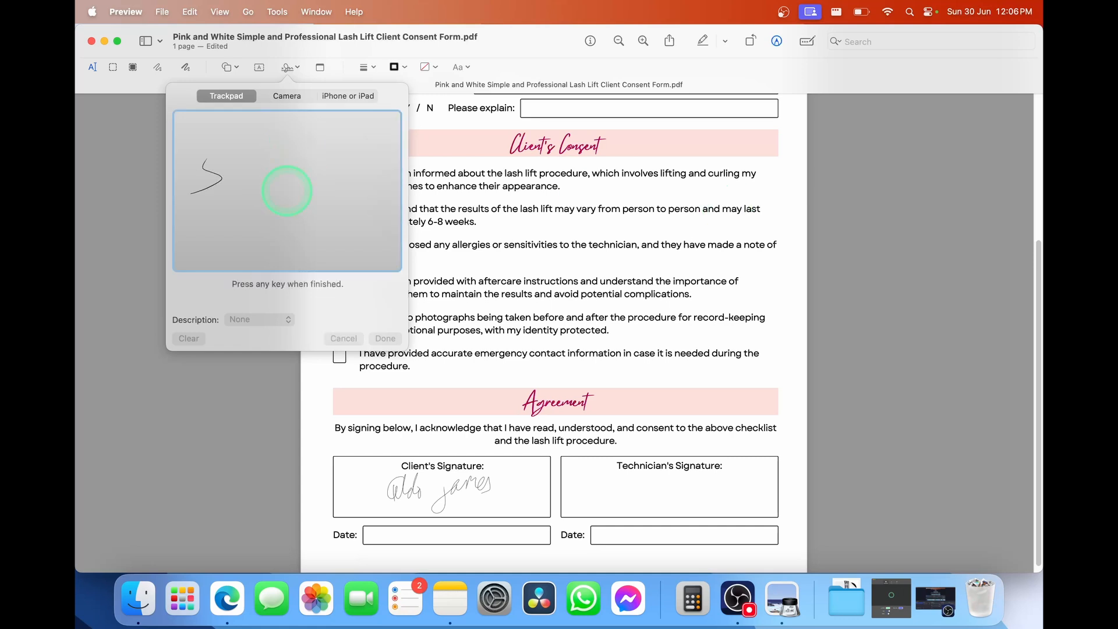
left_click_drag(229, 164, 299, 171)
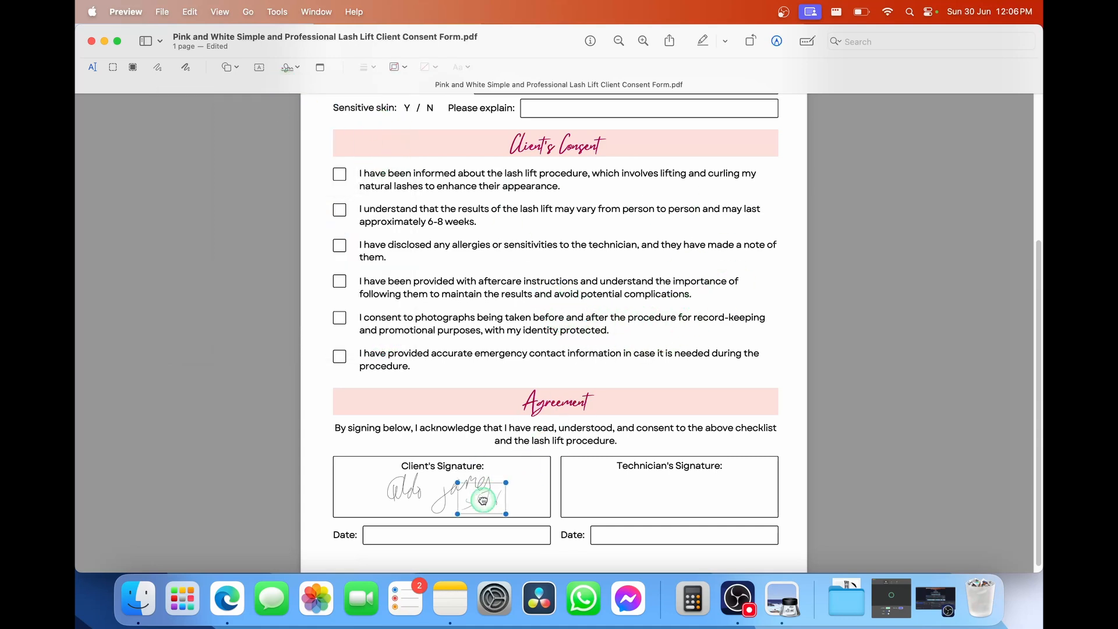
left_click_drag(482, 500, 434, 535)
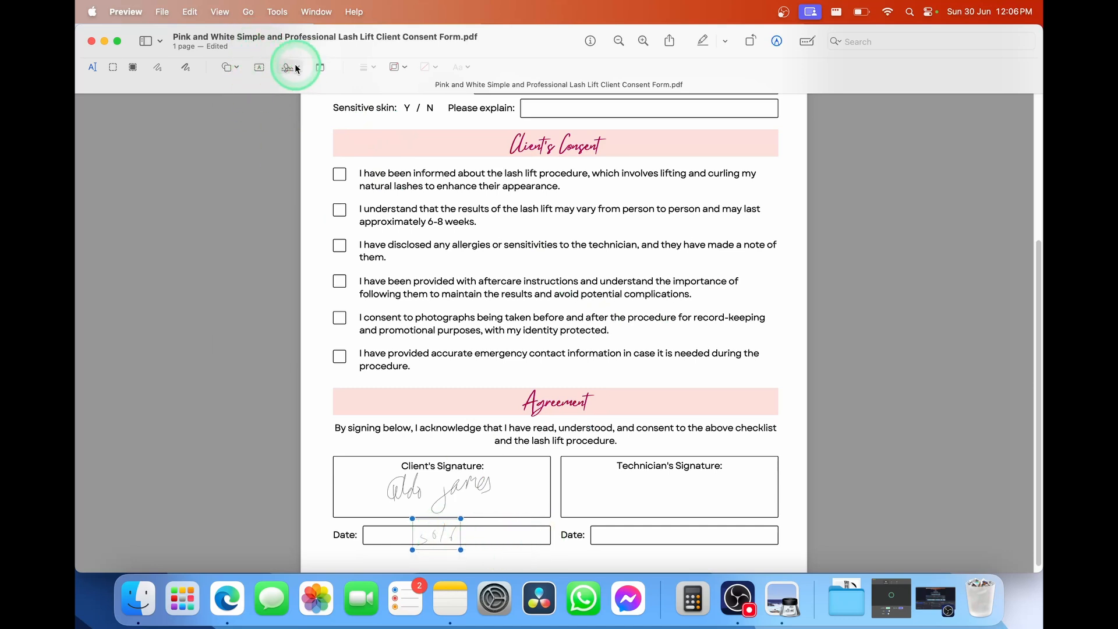
left_click(287, 67)
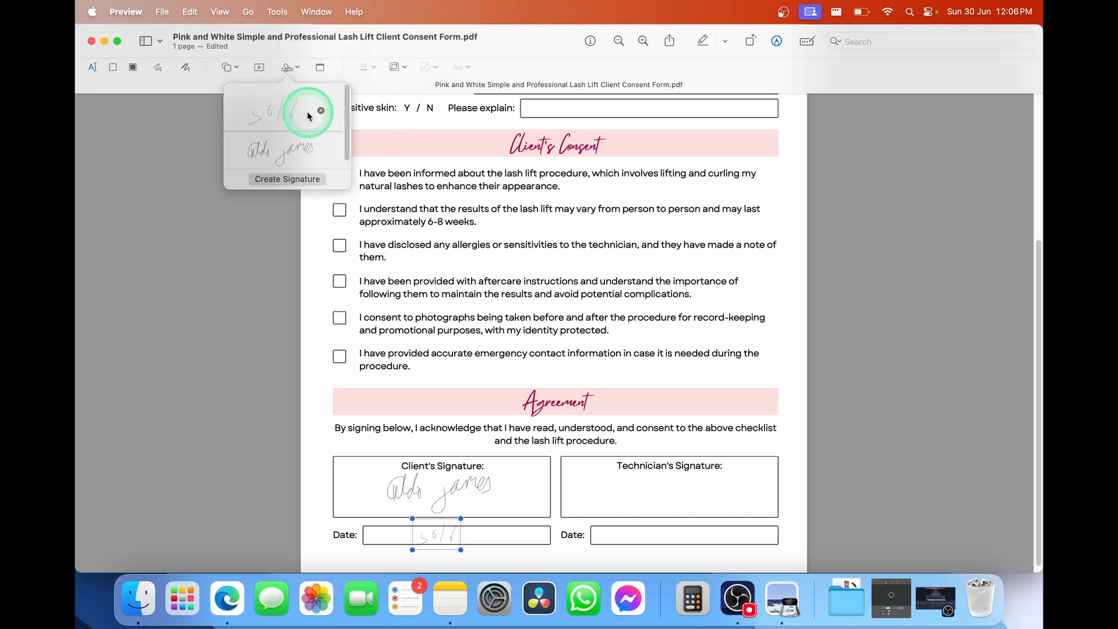
mouse_move(291, 105)
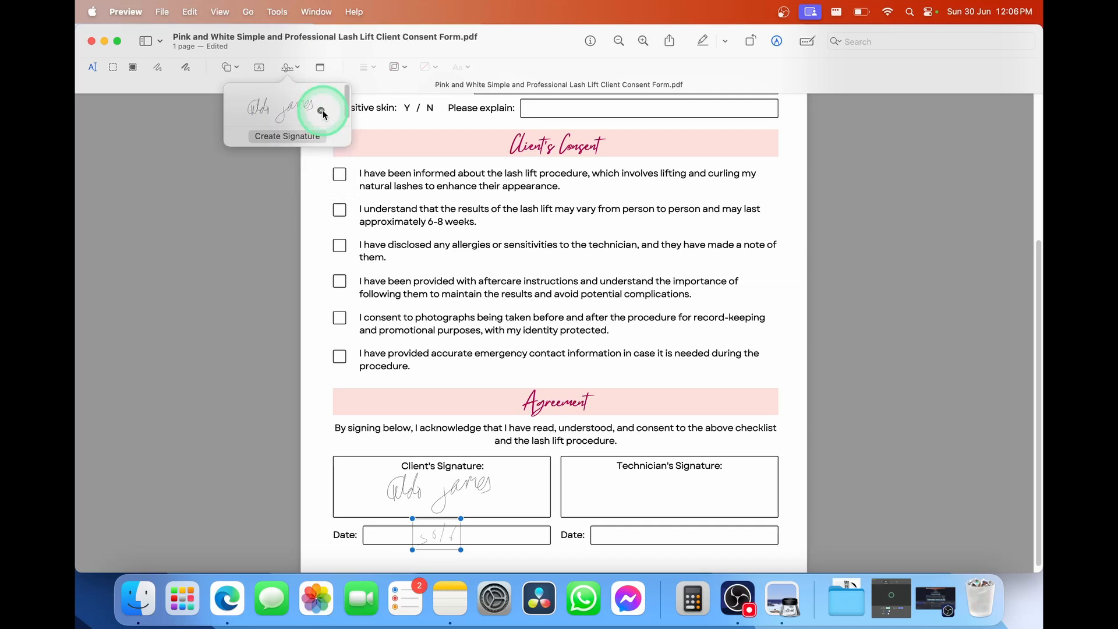
Step: Capture a signature from signed paper with the camera and save it
left_click(286, 135)
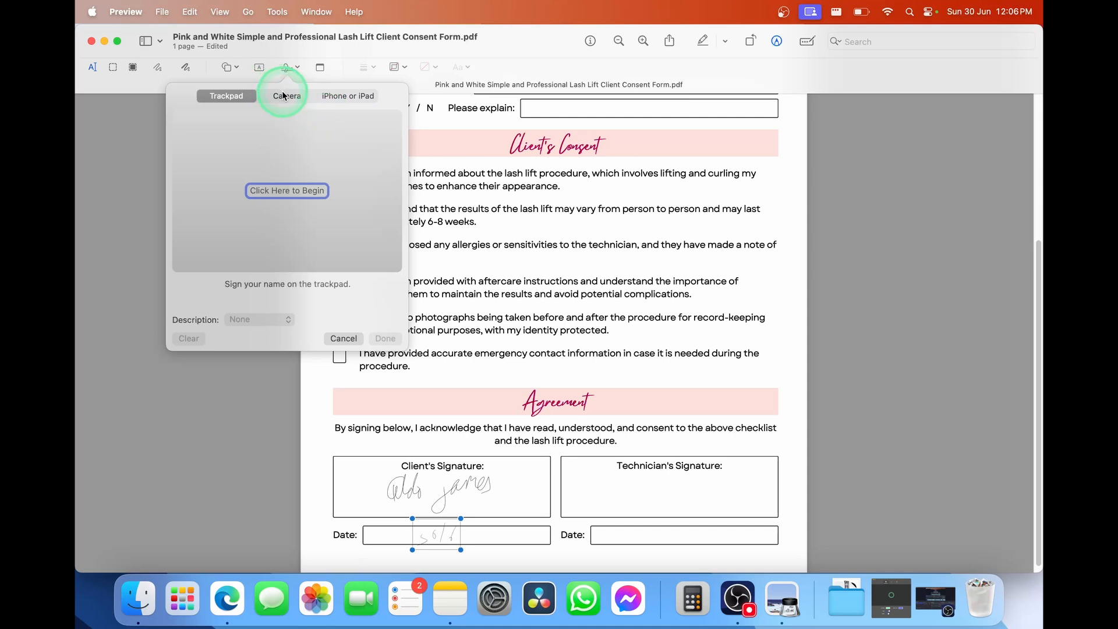
left_click(287, 95)
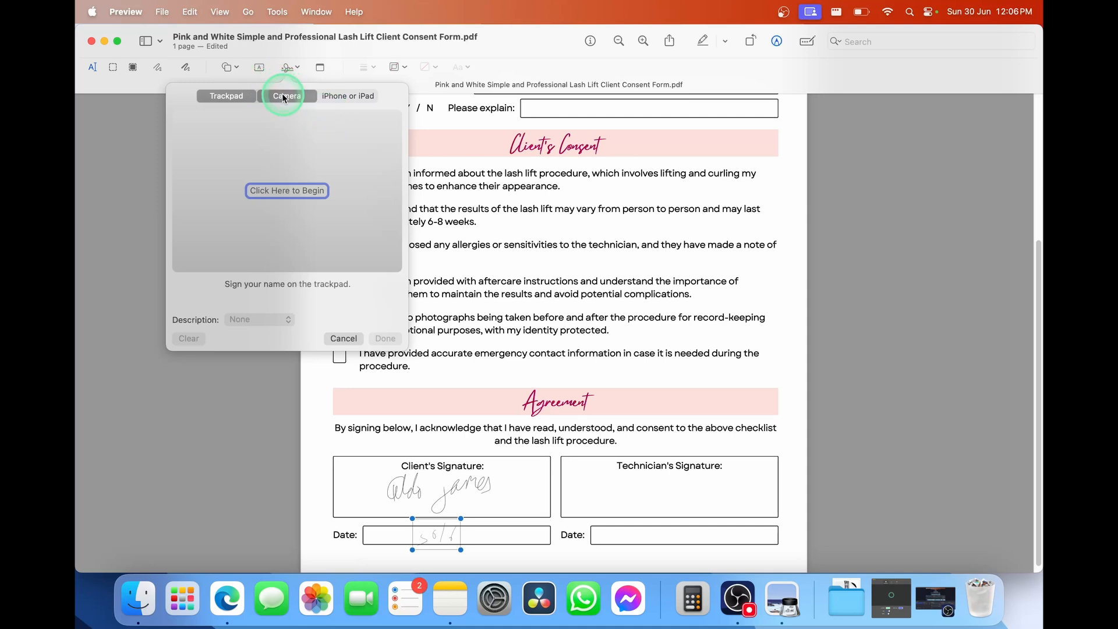
left_click(287, 95)
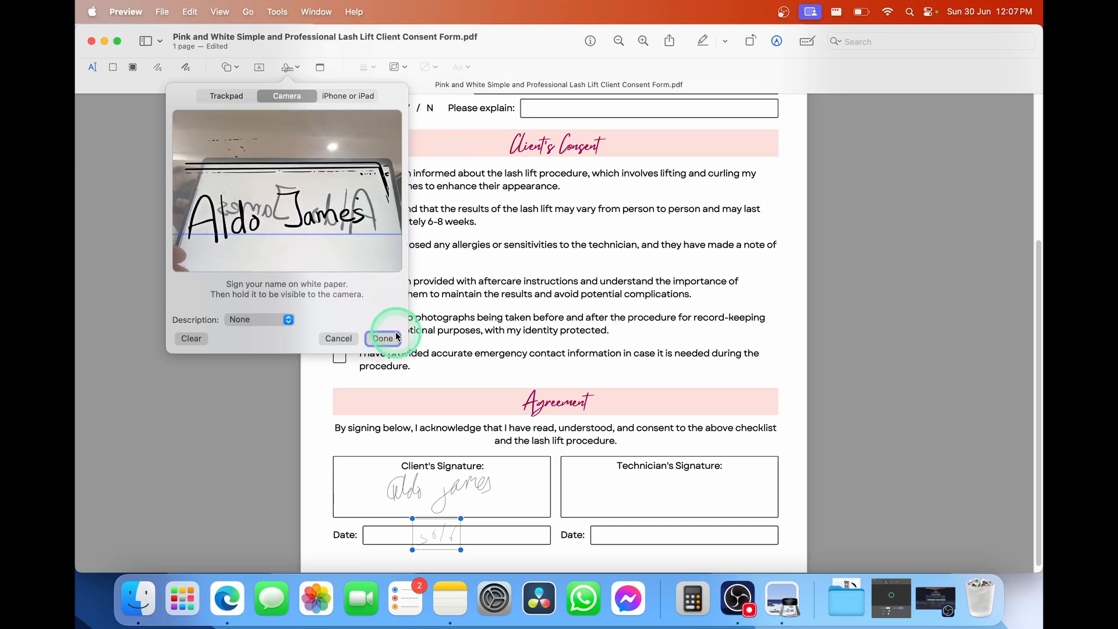
left_click(383, 337)
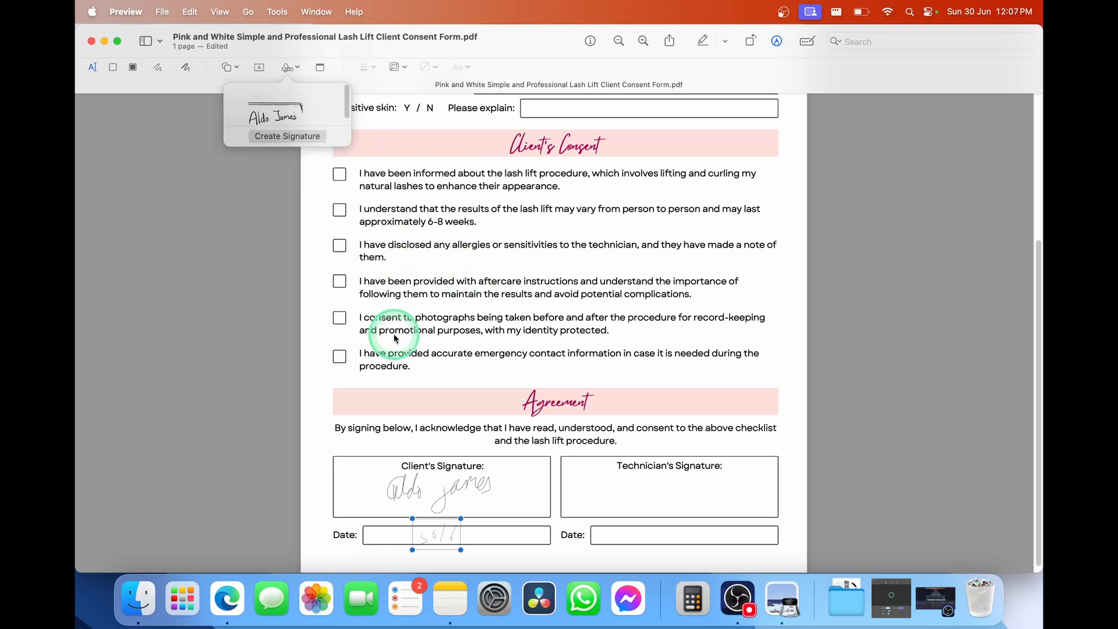
mouse_move(303, 127)
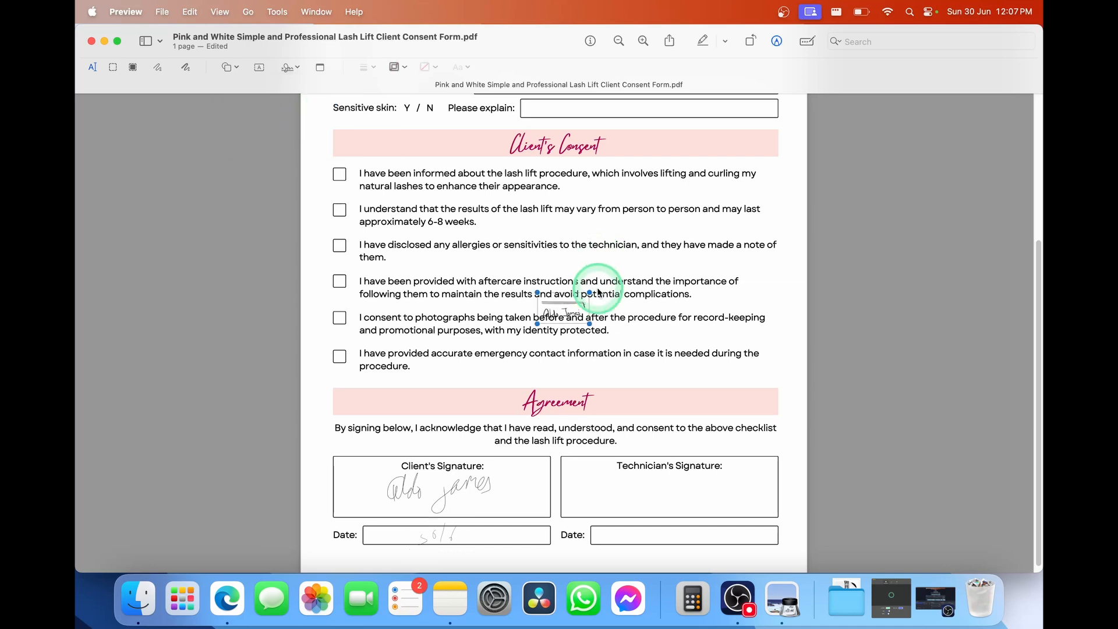
Step: Move and enlarge the camera signature over the Technician's Signature box
left_click_drag(564, 310, 702, 496)
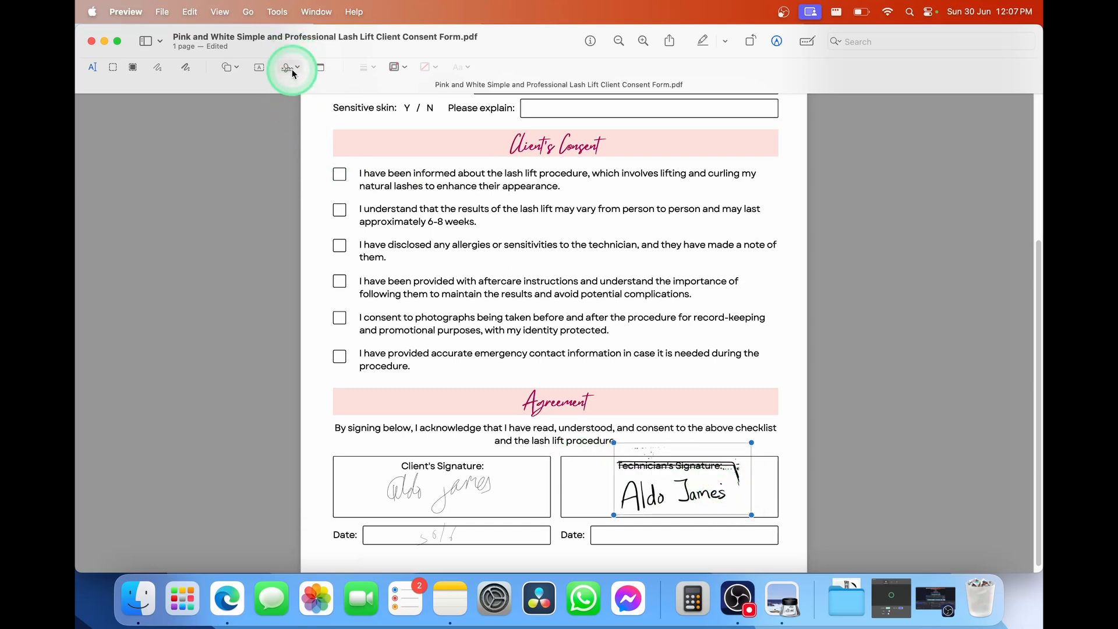
left_click(291, 67)
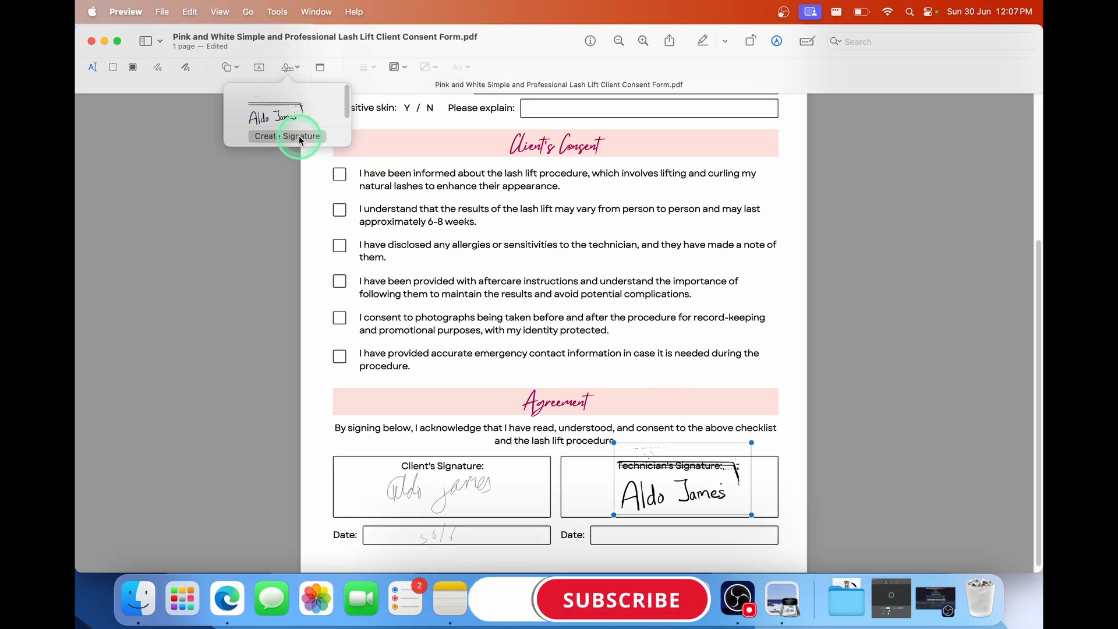
Step: Start a new signature set to be drawn on an iPhone or iPad
left_click(286, 135)
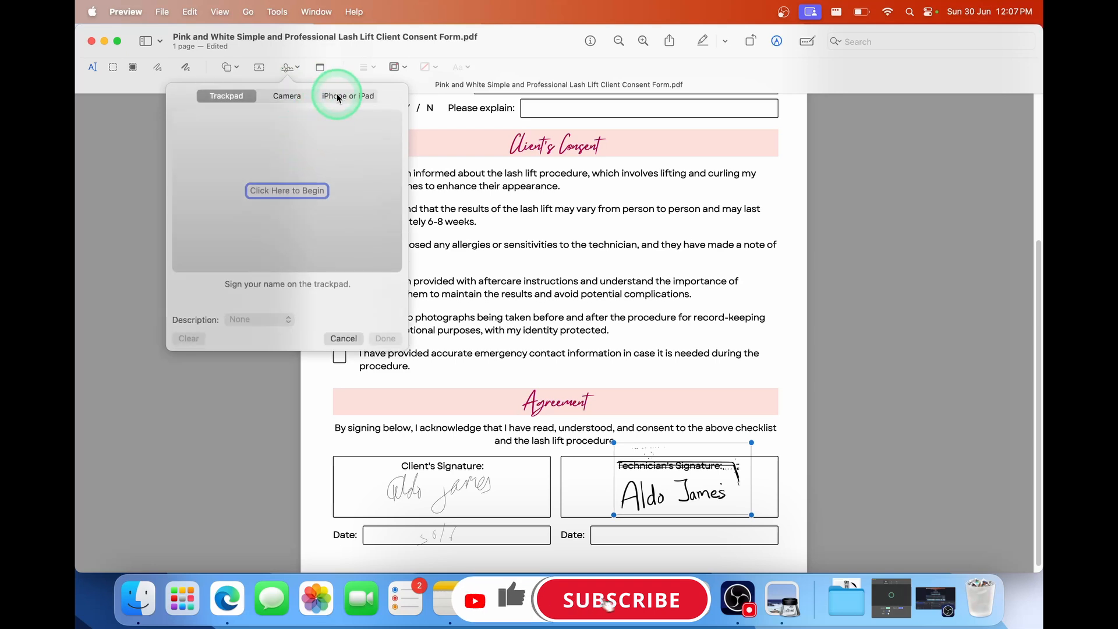
left_click(347, 96)
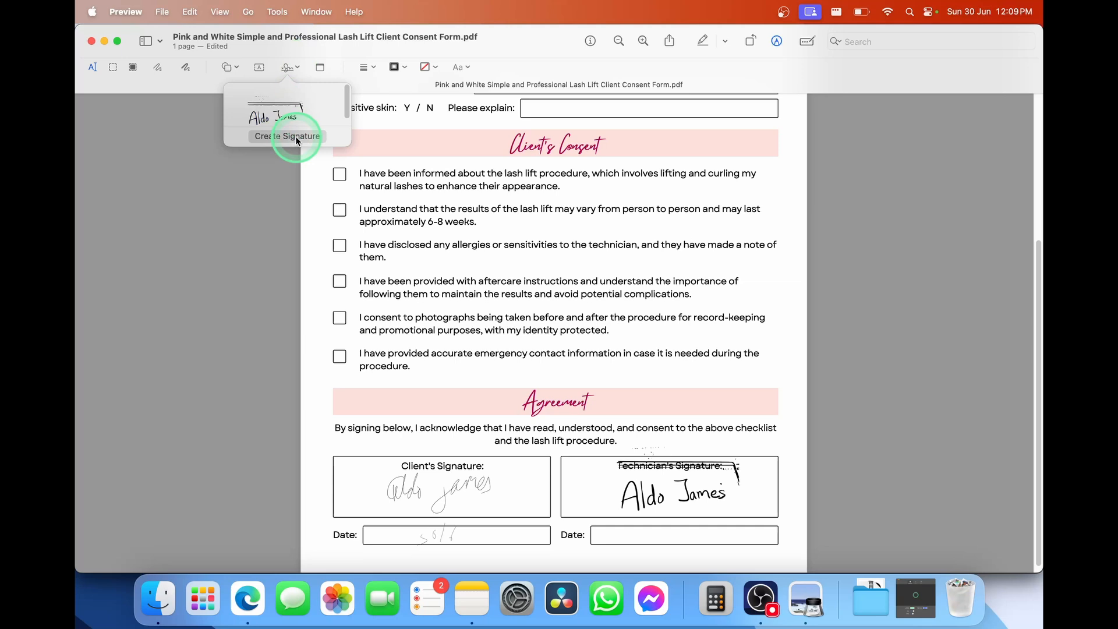
left_click(287, 136)
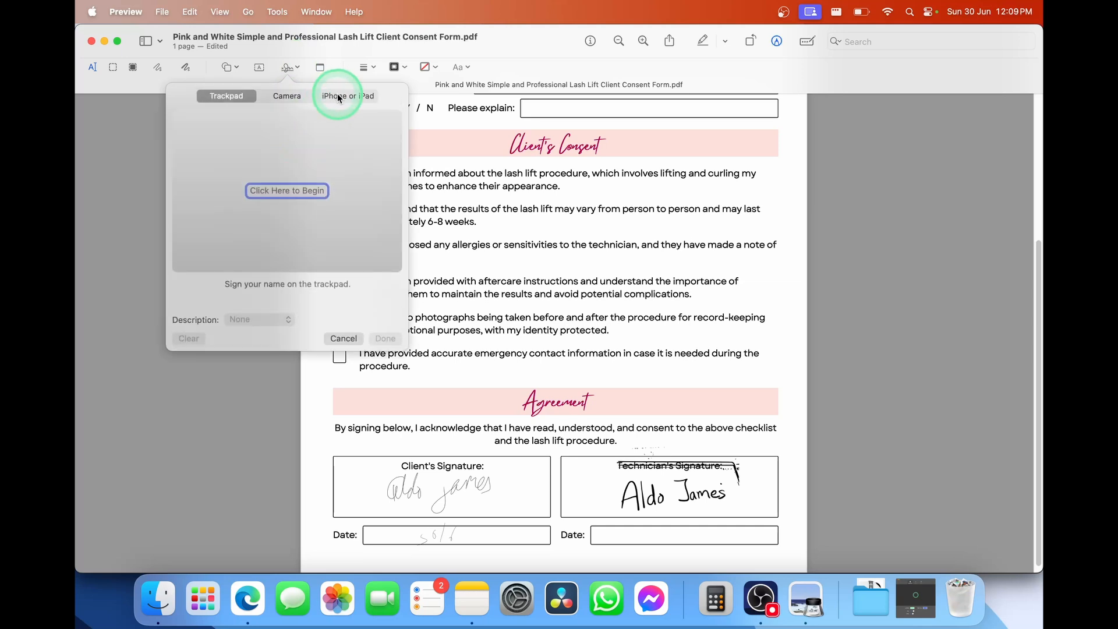
left_click(347, 95)
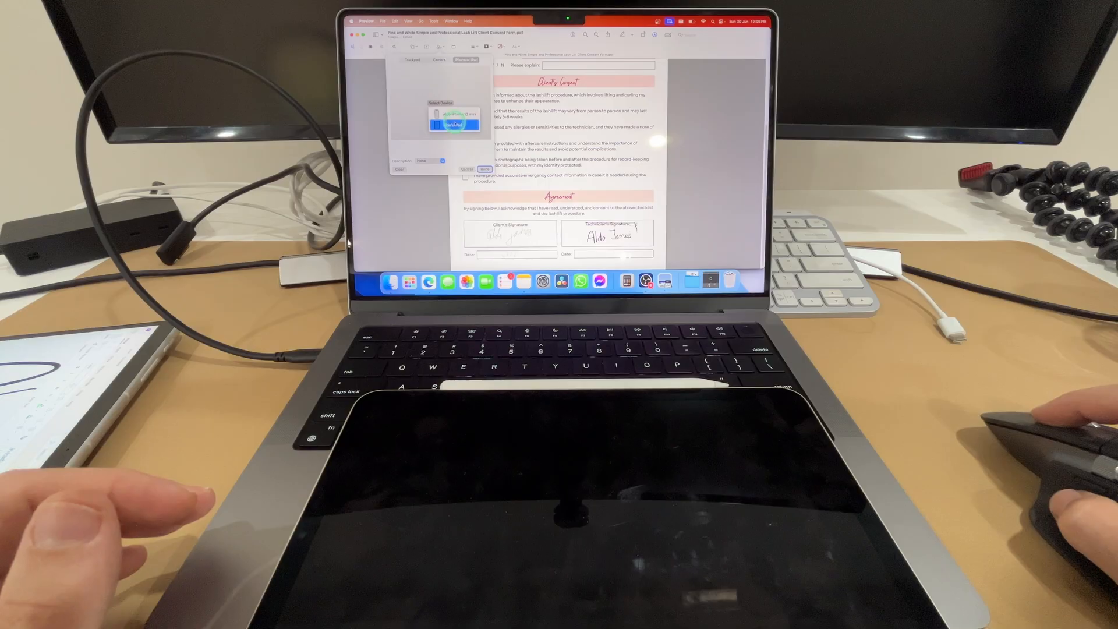
Step: Pick the connected iPad, draw the signature there and insert it on the form
left_click(453, 125)
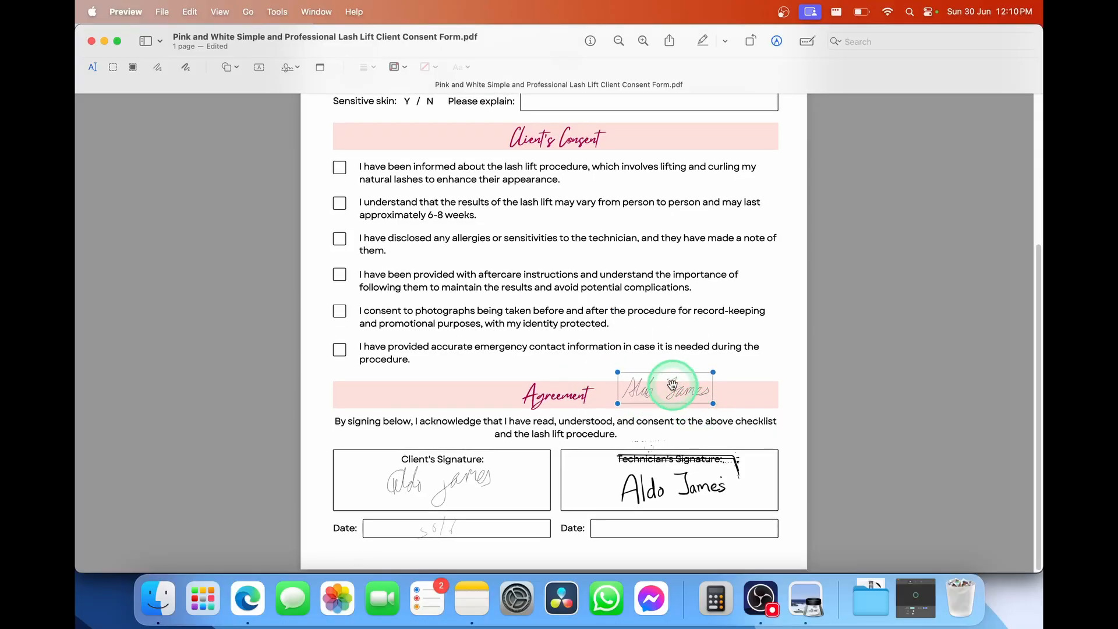
Step: Place the iPad signature in the technician's Date field and save the form
left_click_drag(665, 387, 688, 526)
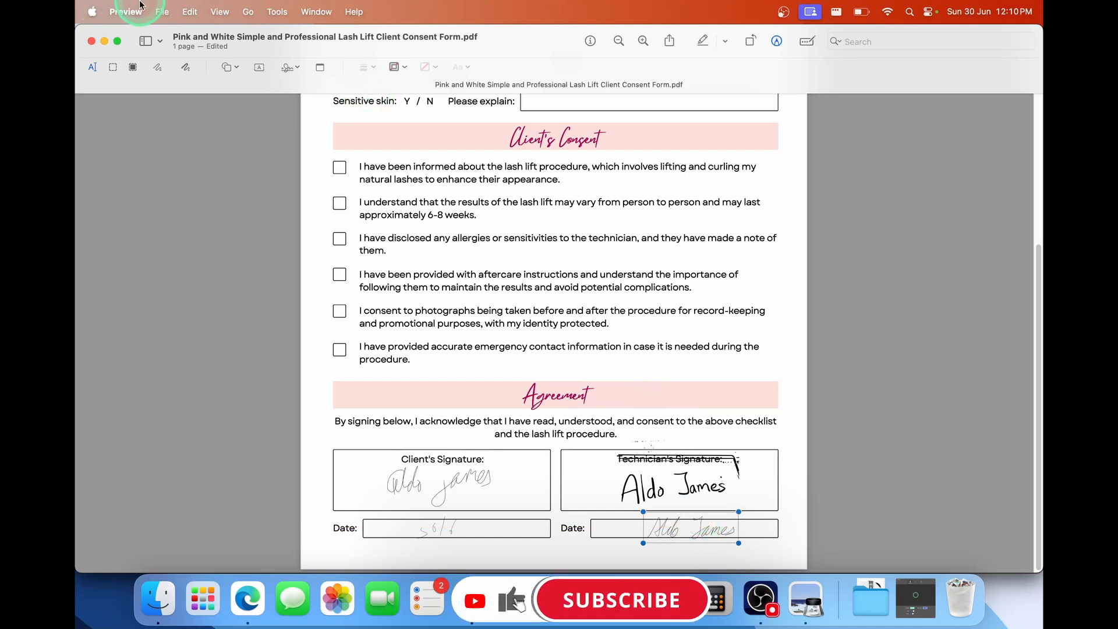
left_click(189, 12)
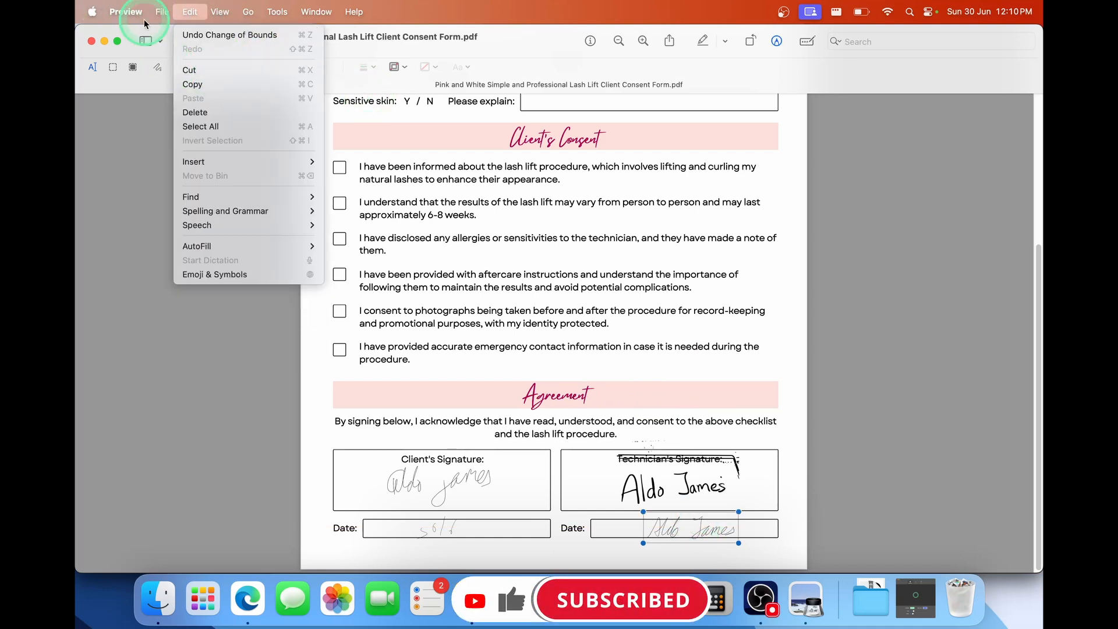
left_click(162, 12)
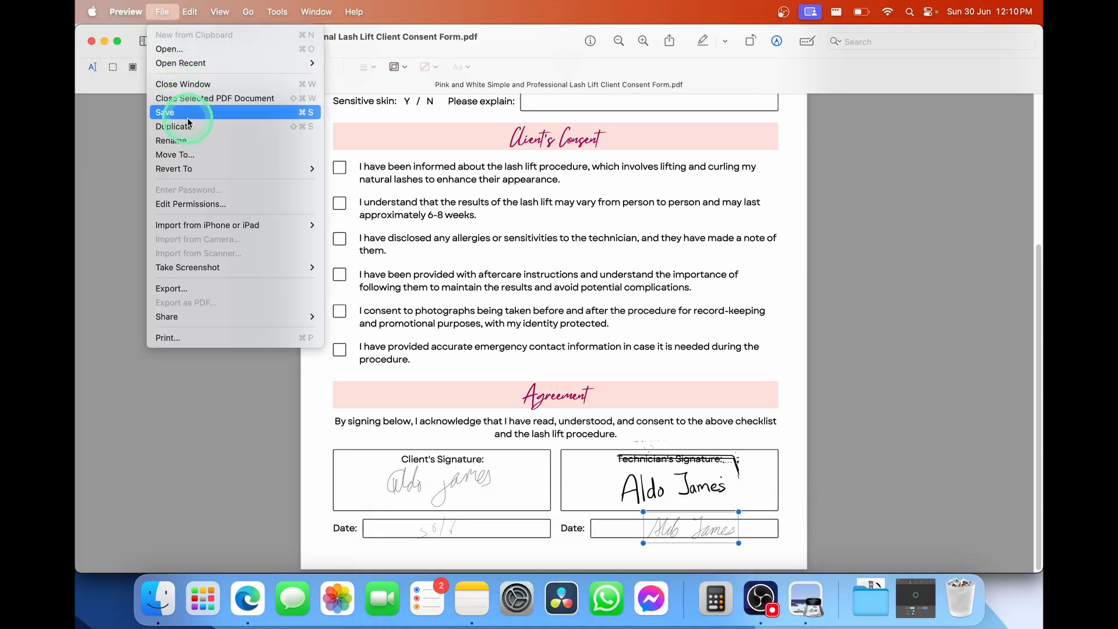
left_click(165, 112)
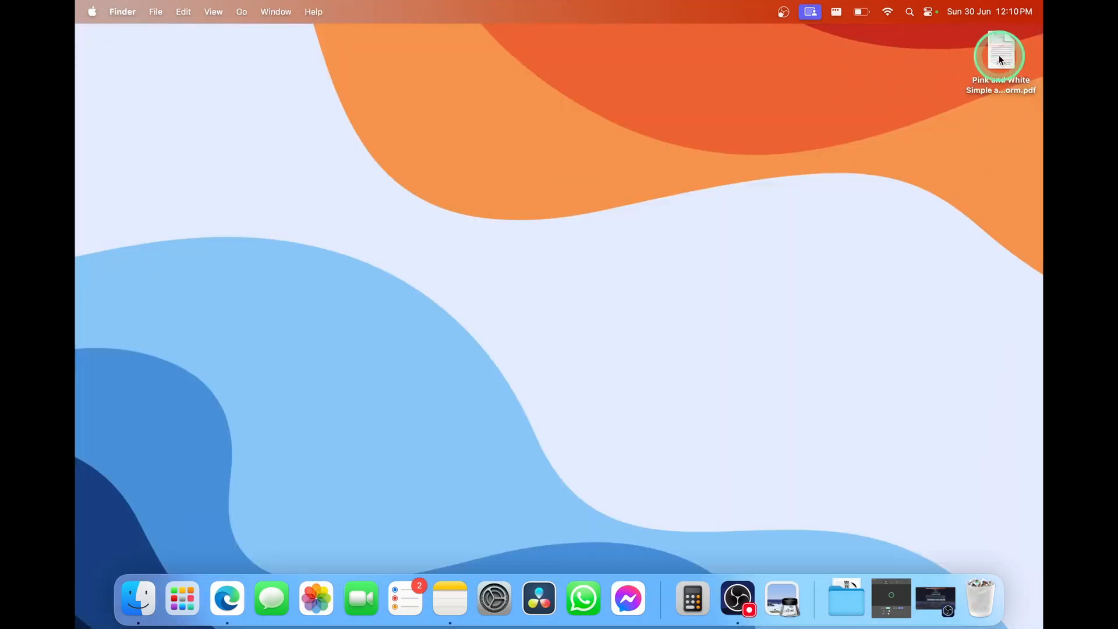
Step: Reopen the saved consent form PDF and check the Agreement section still shows all signatures and dates
double_click(1000, 50)
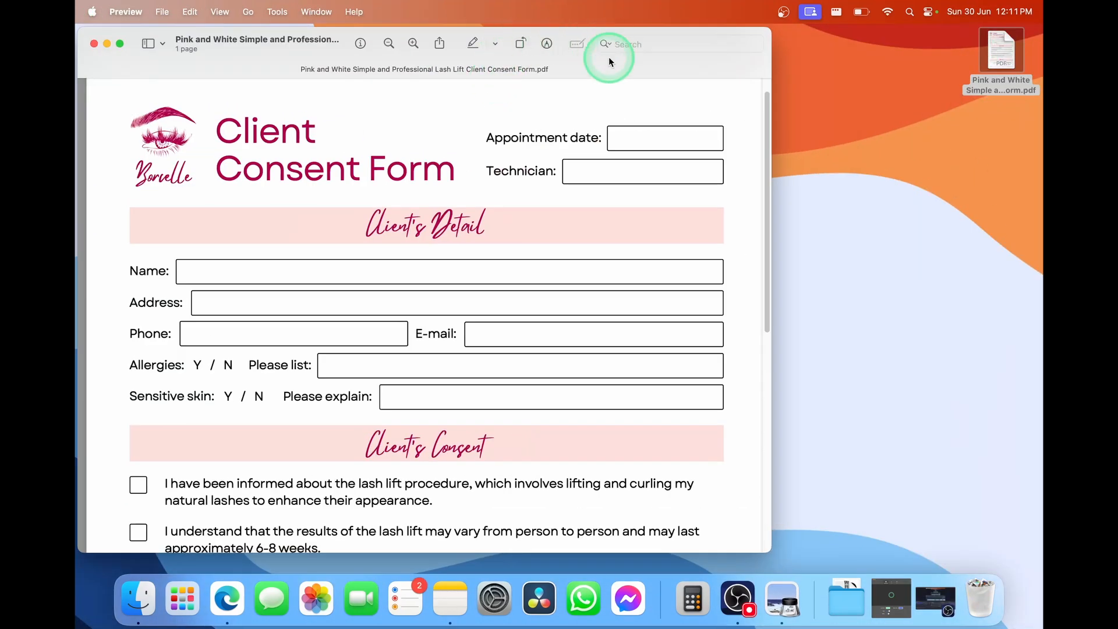
scroll("down", 3)
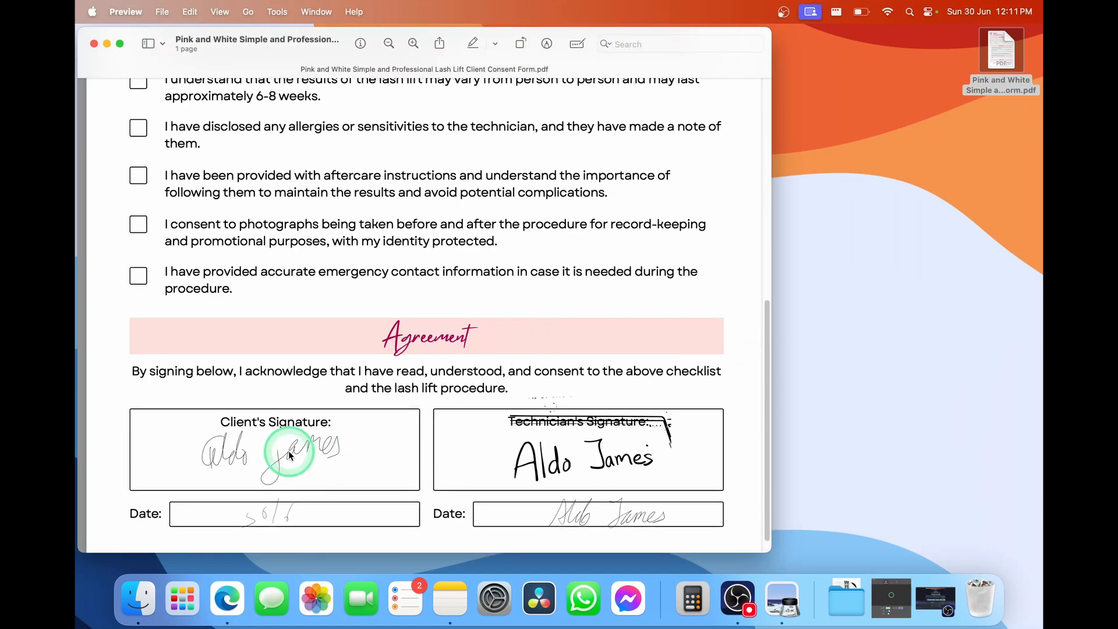